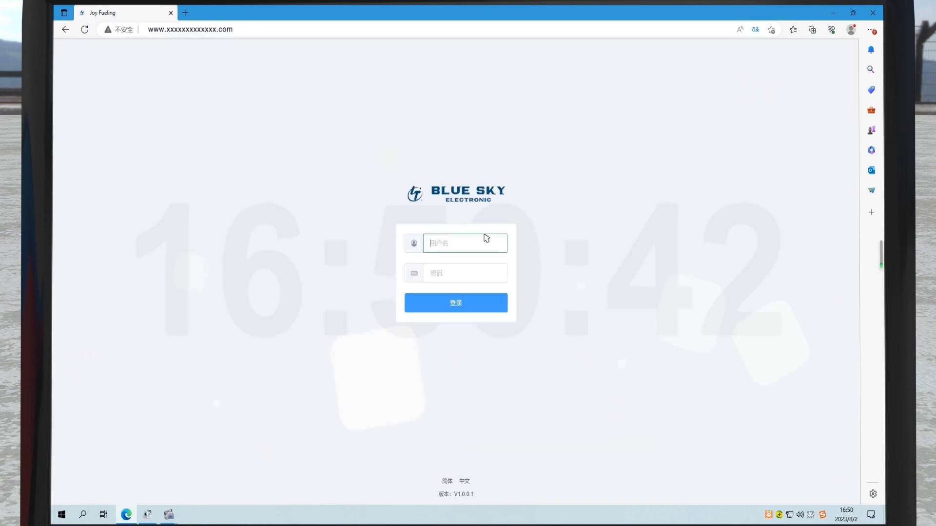
Log in as admin and switch the dashboard language to English
type("ad")
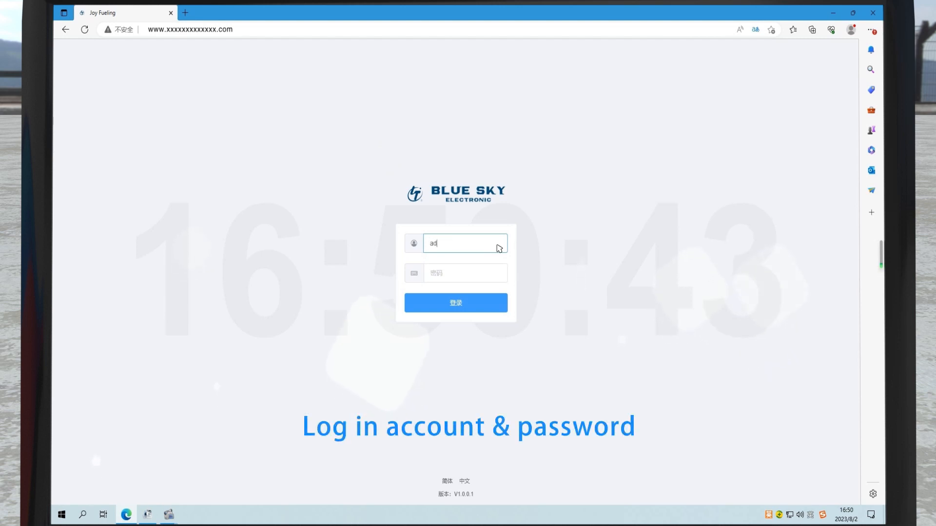
left_click(466, 273)
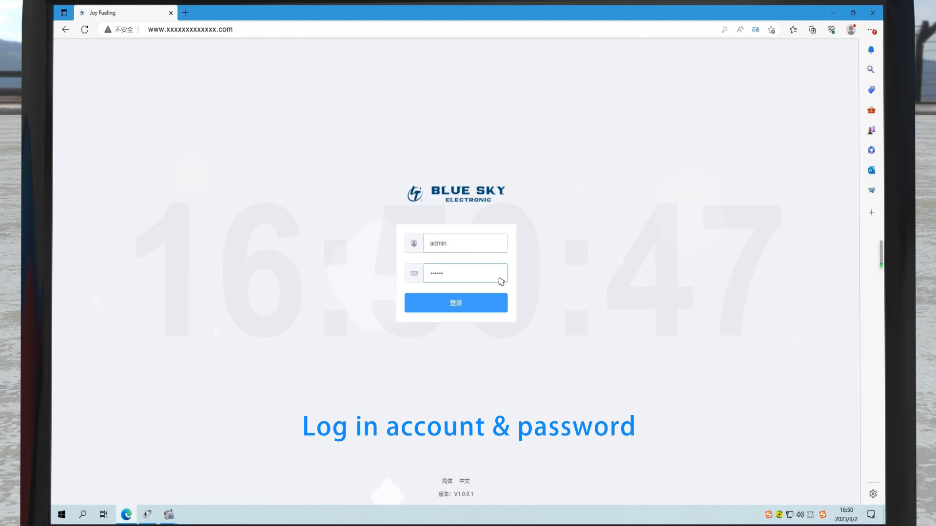
left_click(455, 303)
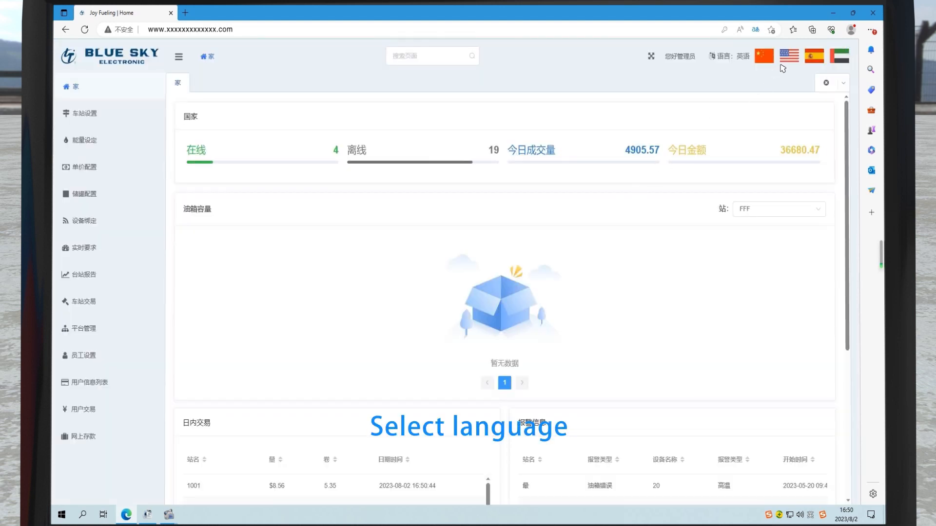
left_click(788, 55)
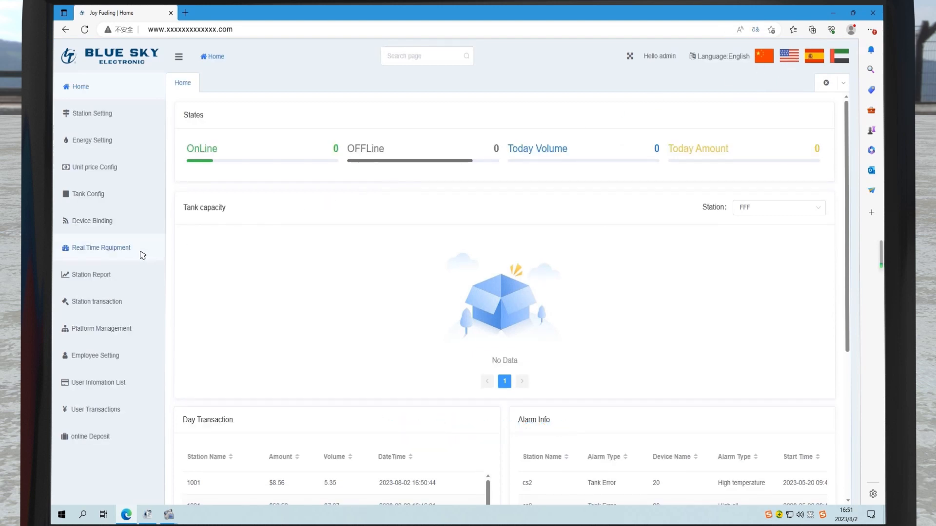
View station 1001's real-time nozzle and tank data, then open Station Report
left_click(100, 247)
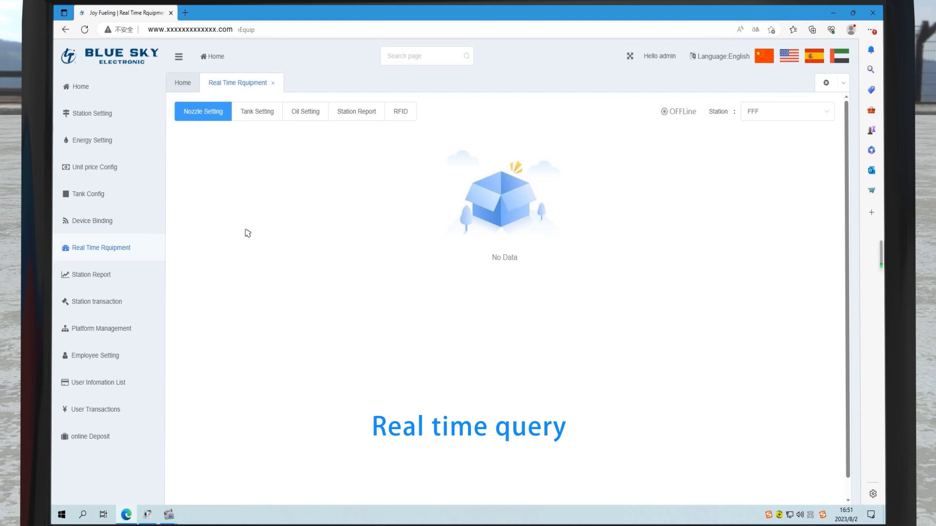
left_click(785, 111)
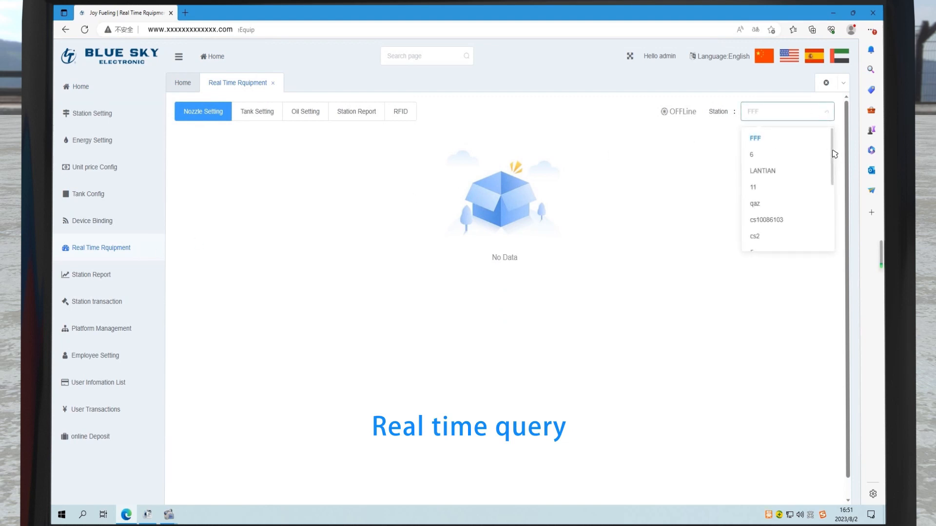
scroll("down", 3)
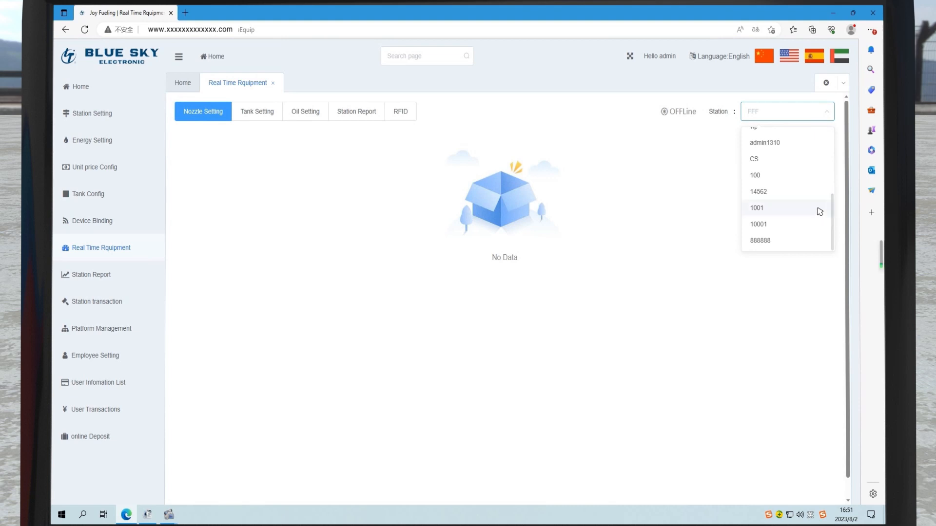
left_click(757, 208)
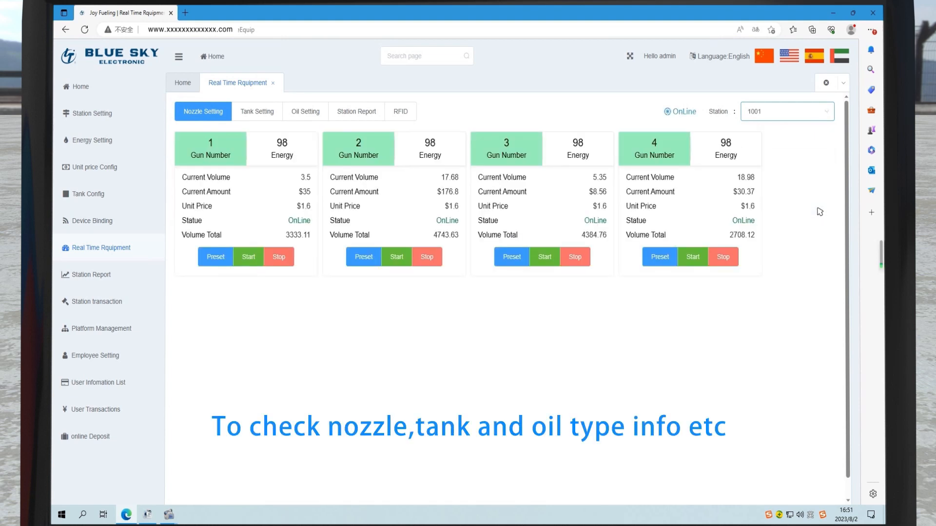
mouse_move(522, 161)
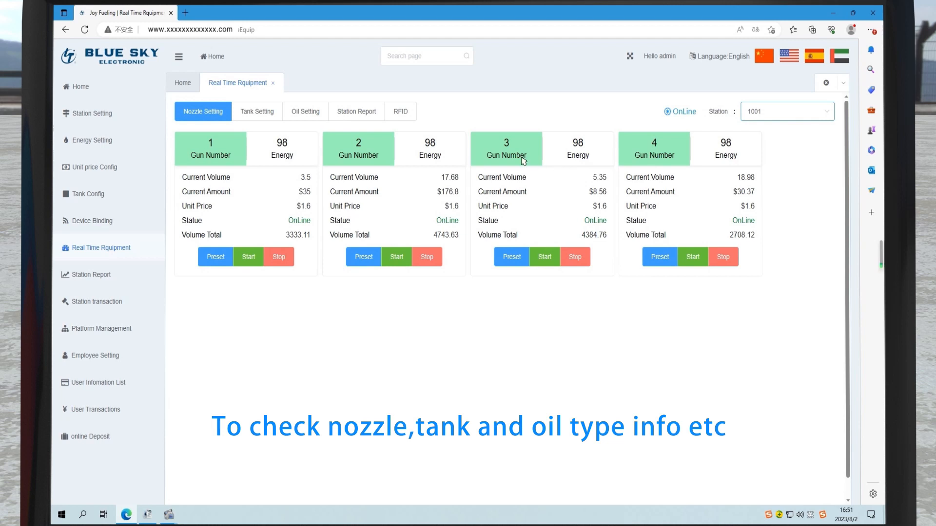
left_click(257, 111)
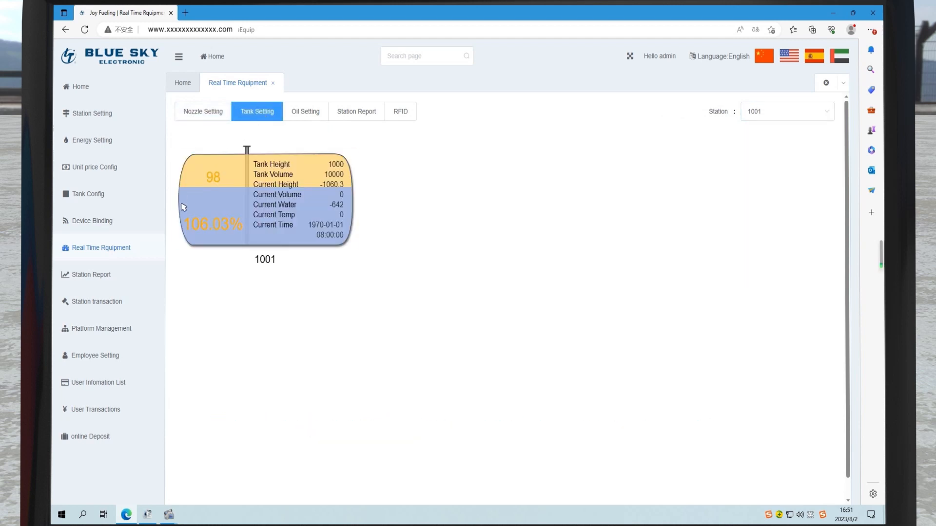
left_click(91, 274)
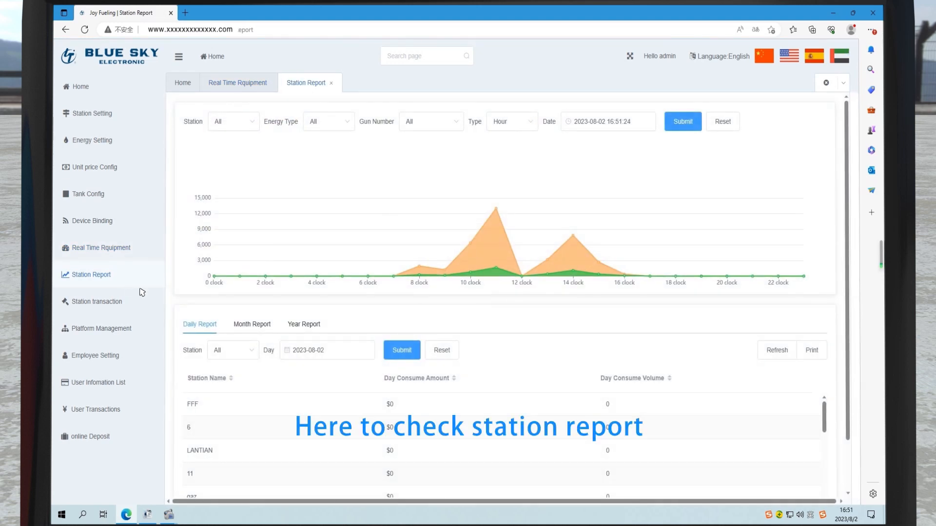
Filter the daily report to station 1001 and submit
left_click(232, 350)
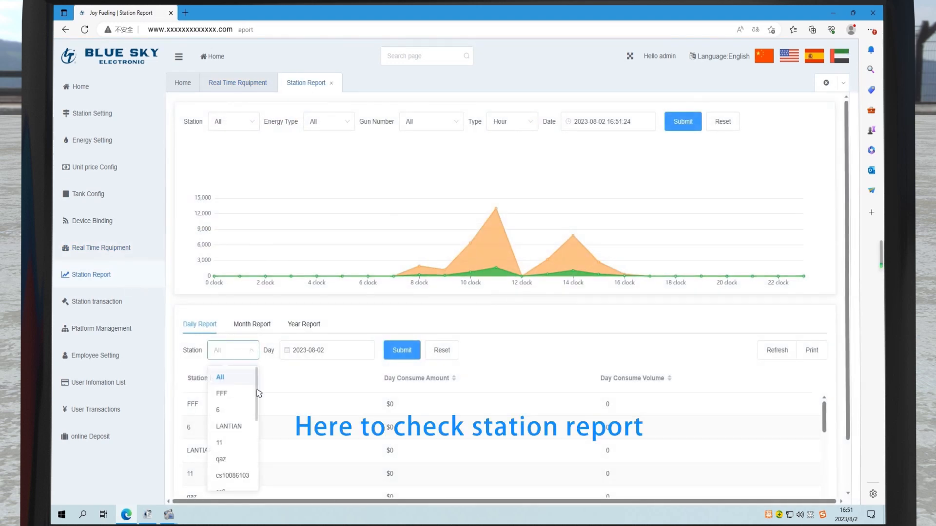
scroll("down", 3)
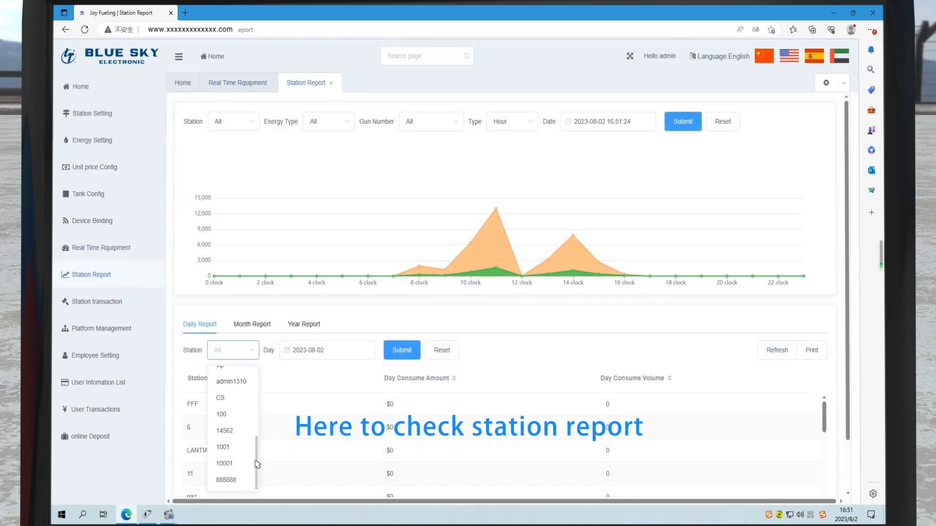
left_click(223, 447)
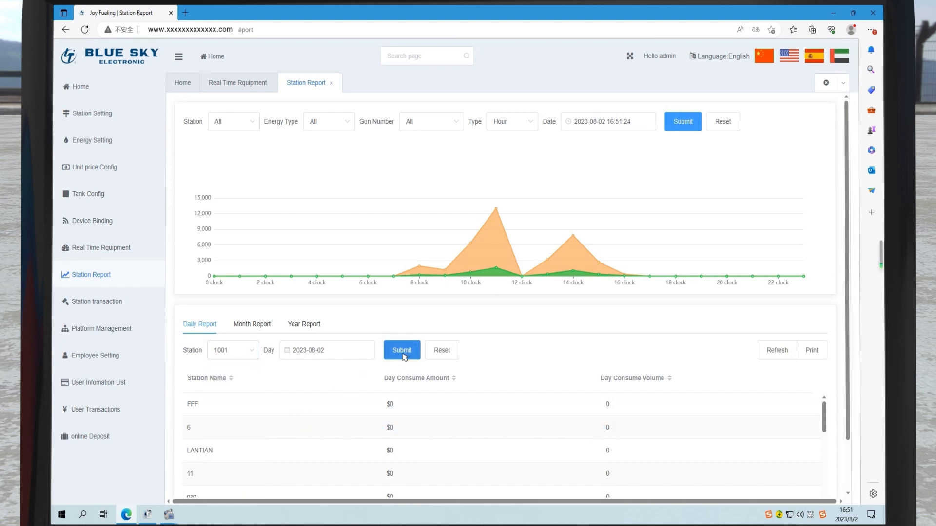
left_click(402, 350)
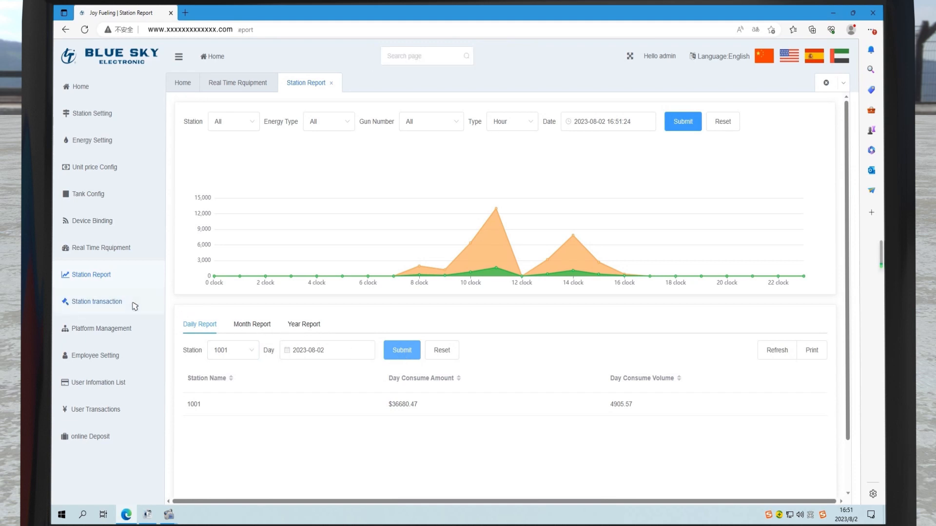
Open Station transaction and query station 1001's fueling records
left_click(97, 301)
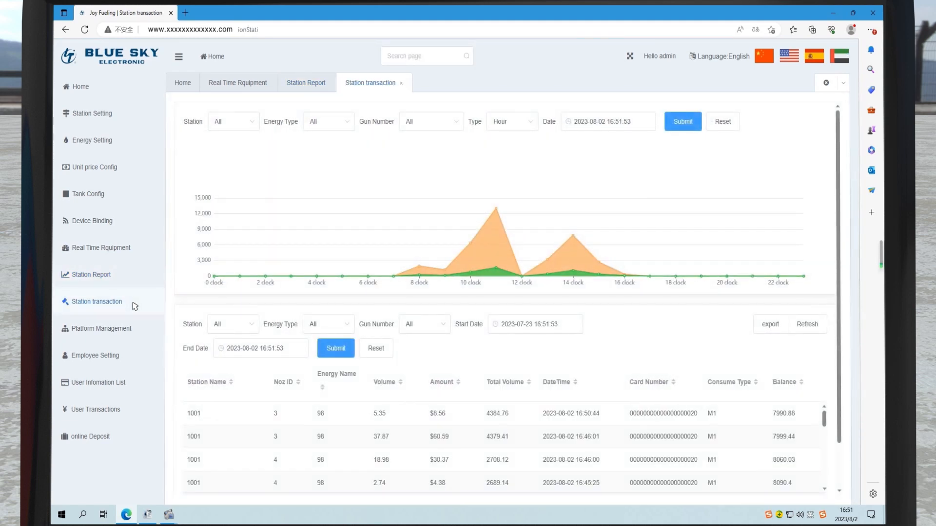
left_click(232, 324)
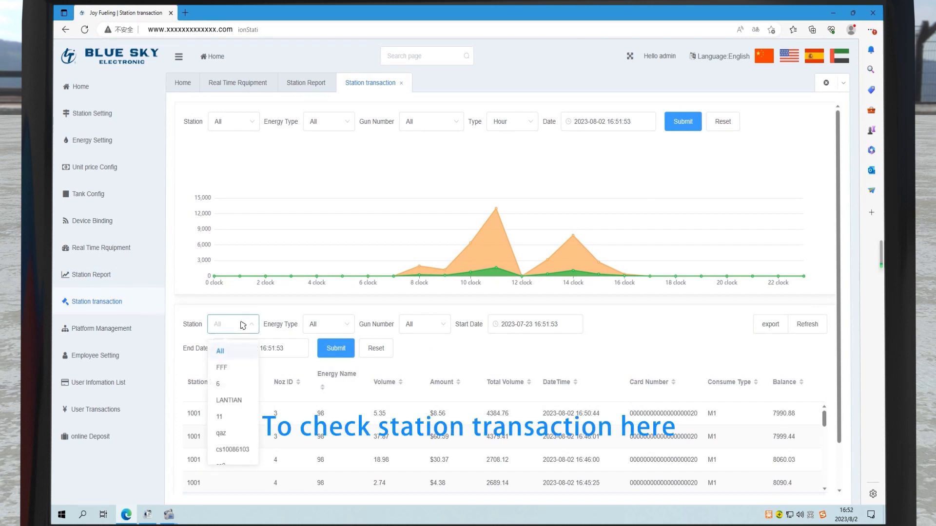
scroll("down", 3)
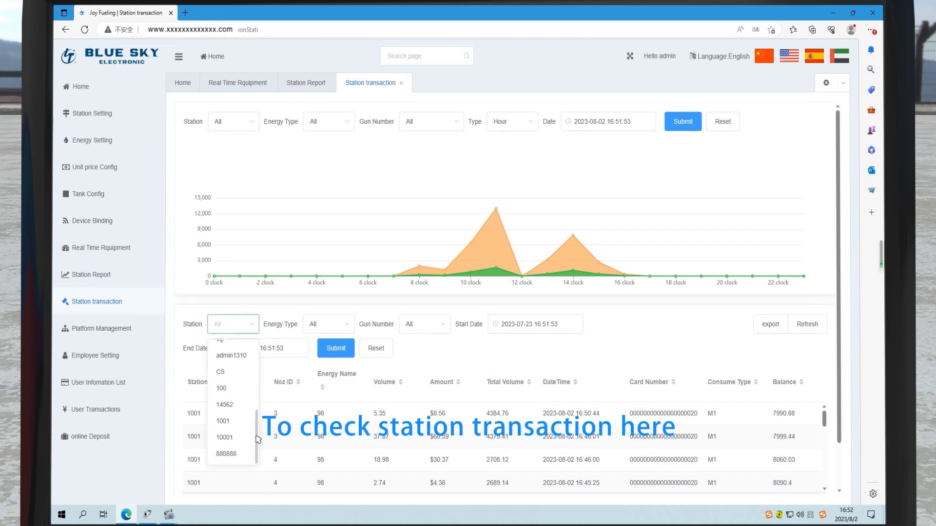
mouse_move(248, 422)
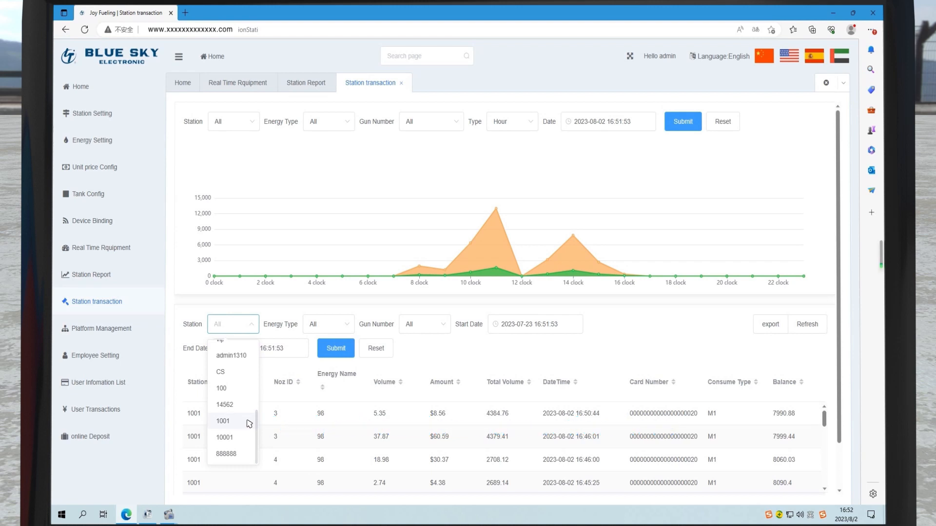
left_click(223, 421)
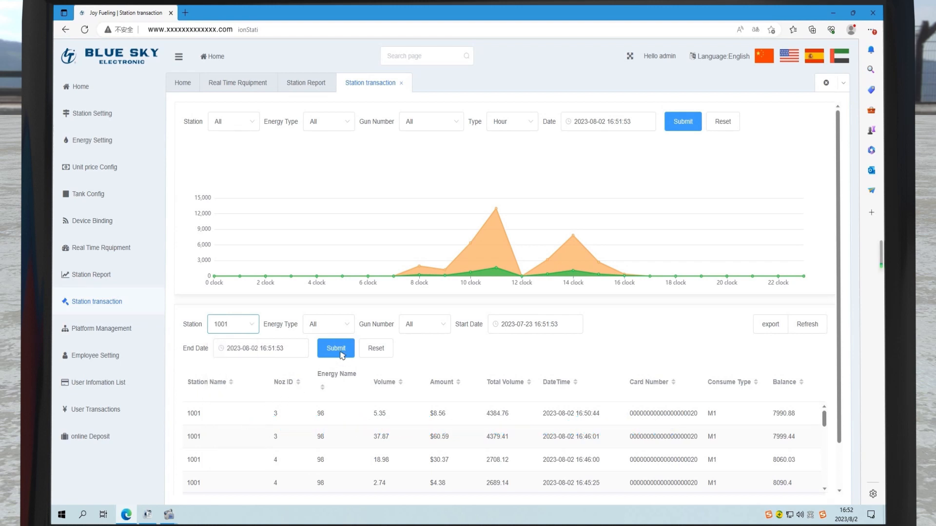
left_click(335, 348)
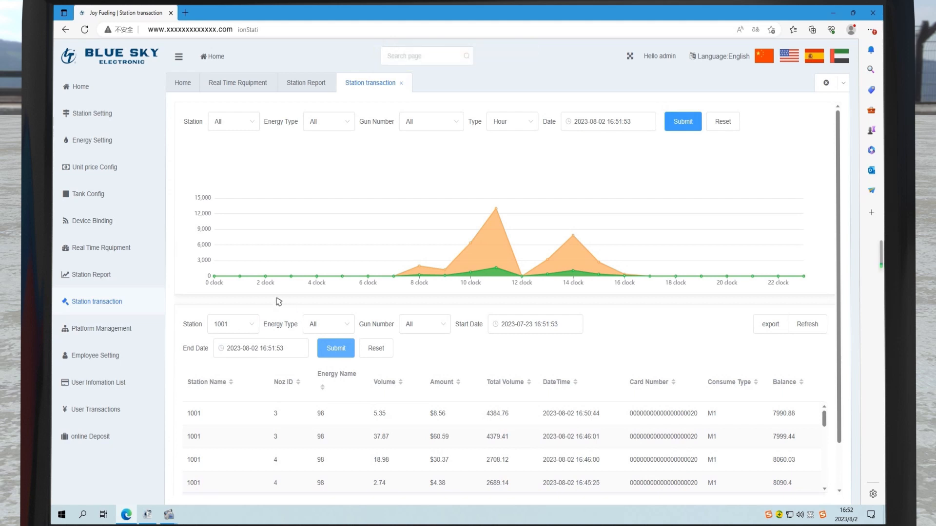
mouse_move(93, 168)
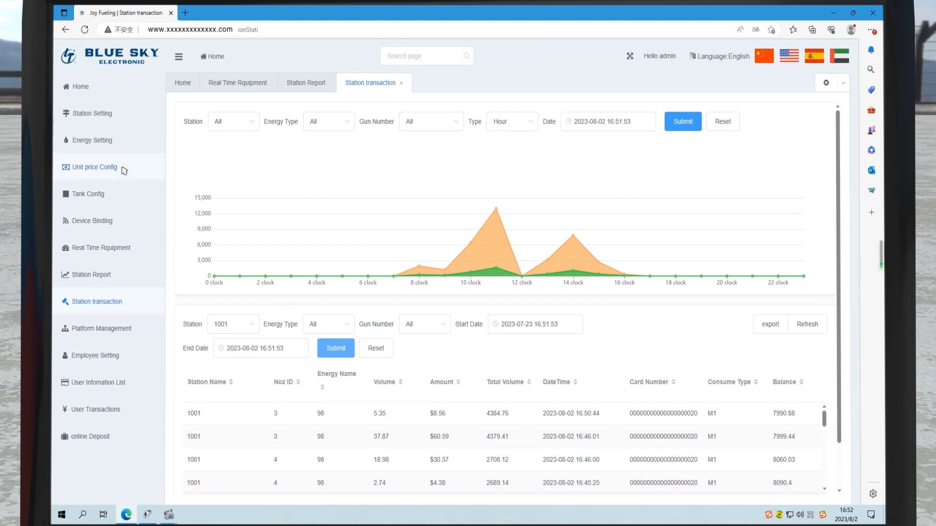
Edit station 1001's Unit price Config entry to a current price of 7.5
left_click(93, 167)
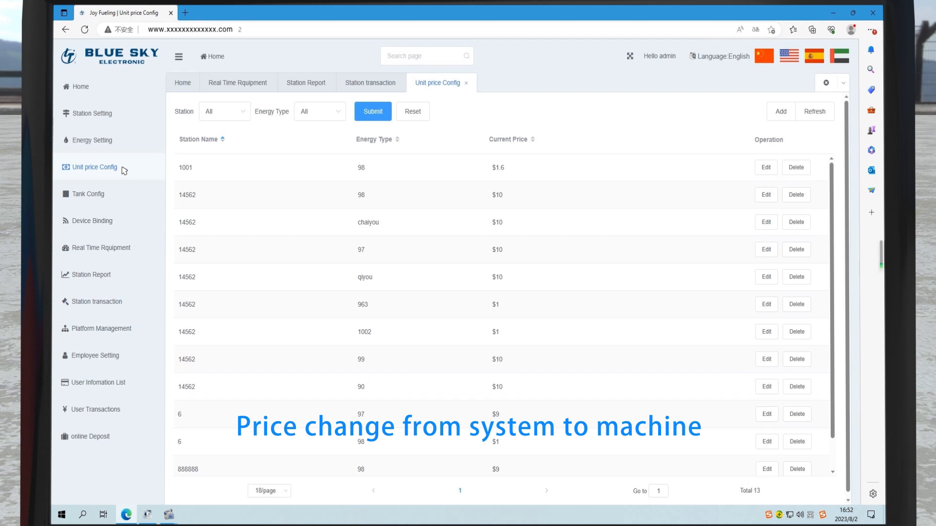
mouse_move(138, 171)
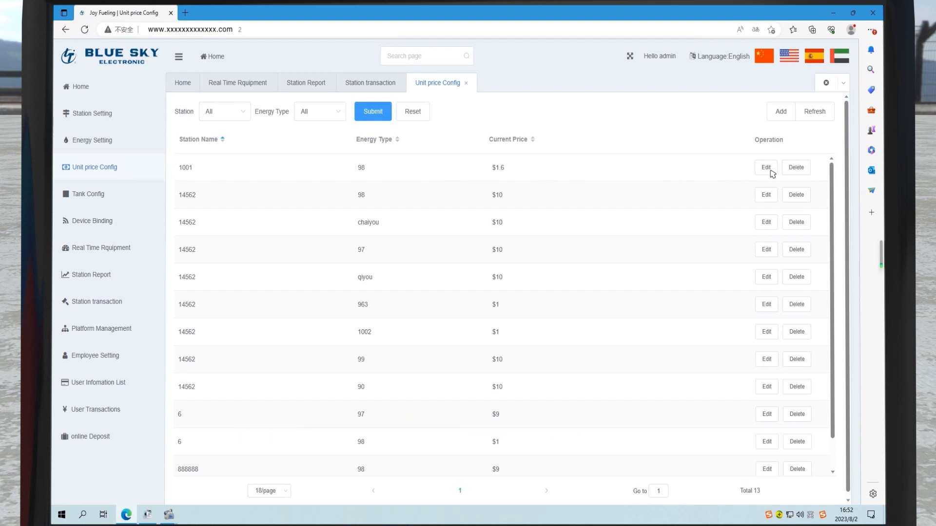
left_click(765, 167)
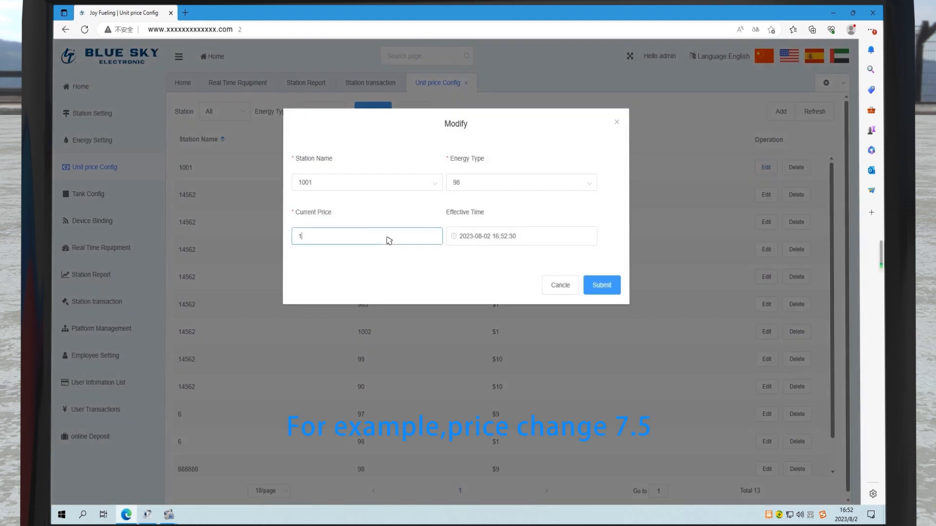
type("7.5")
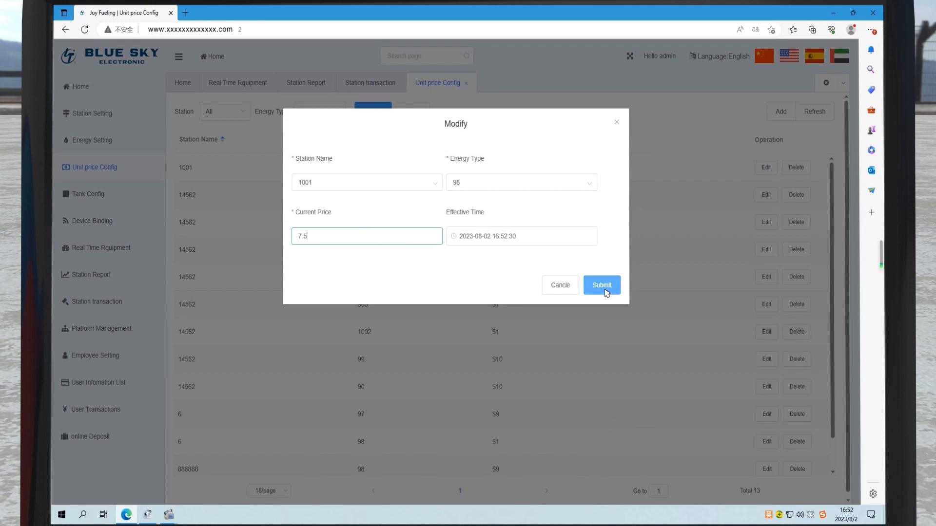
left_click(600, 284)
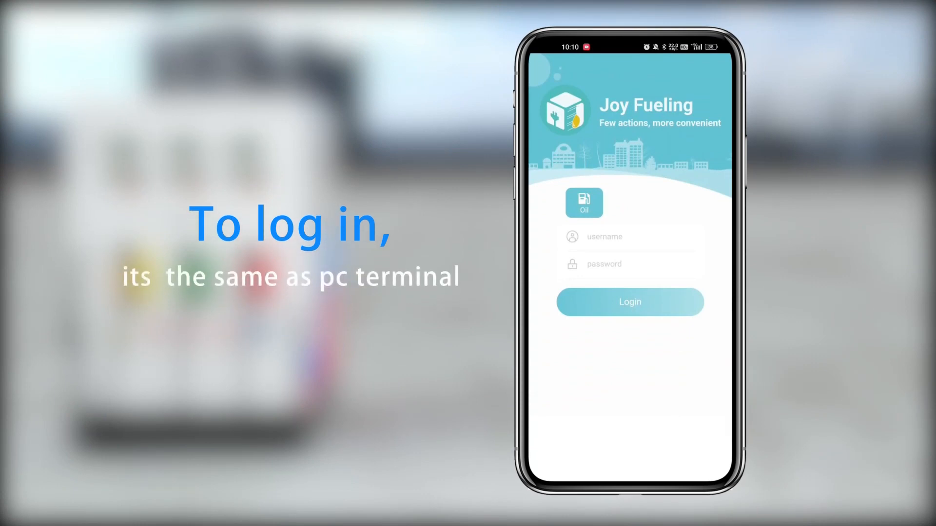
Log in to the mobile app as Bluesky with the password
type("Bluesky")
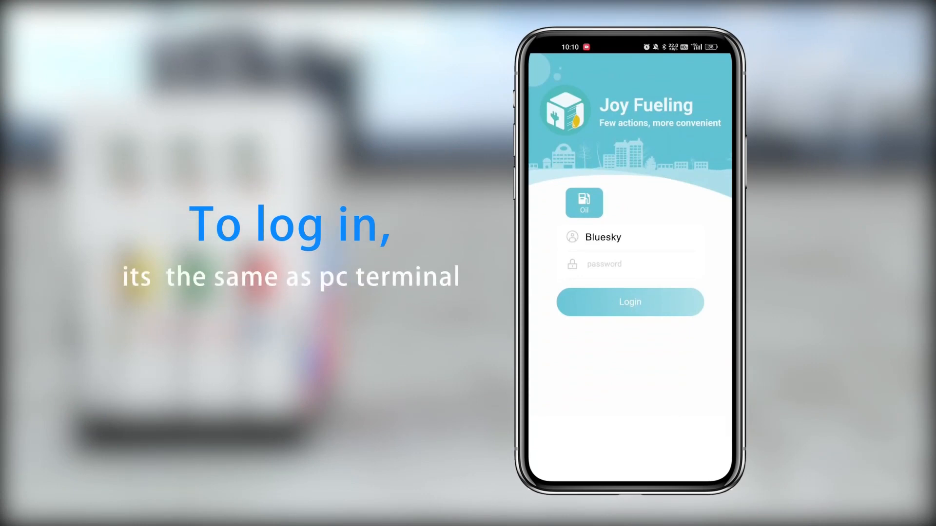
type("••••••••")
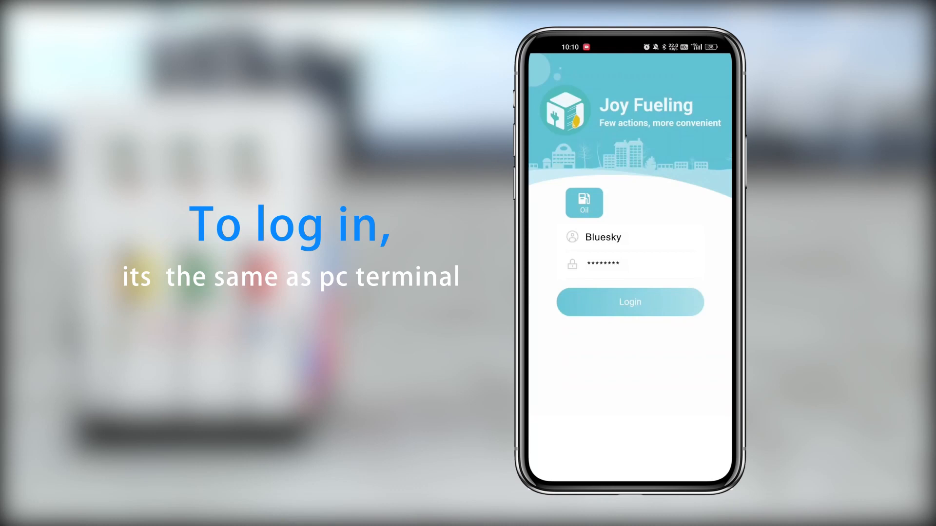
left_click(629, 301)
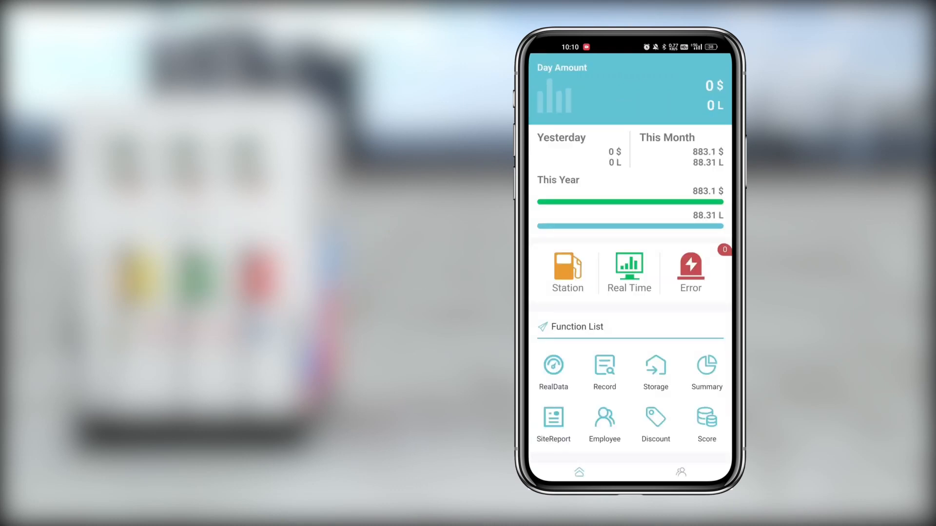
left_click(553, 368)
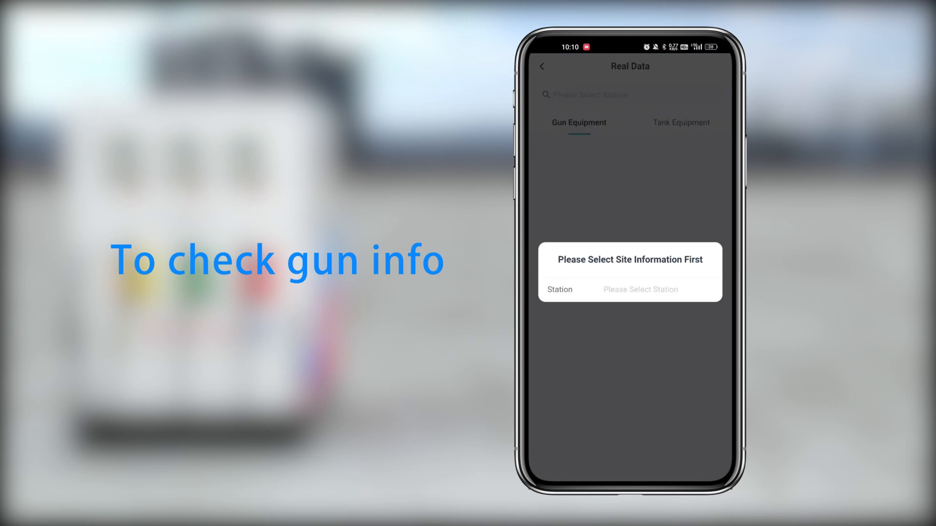
left_click(640, 289)
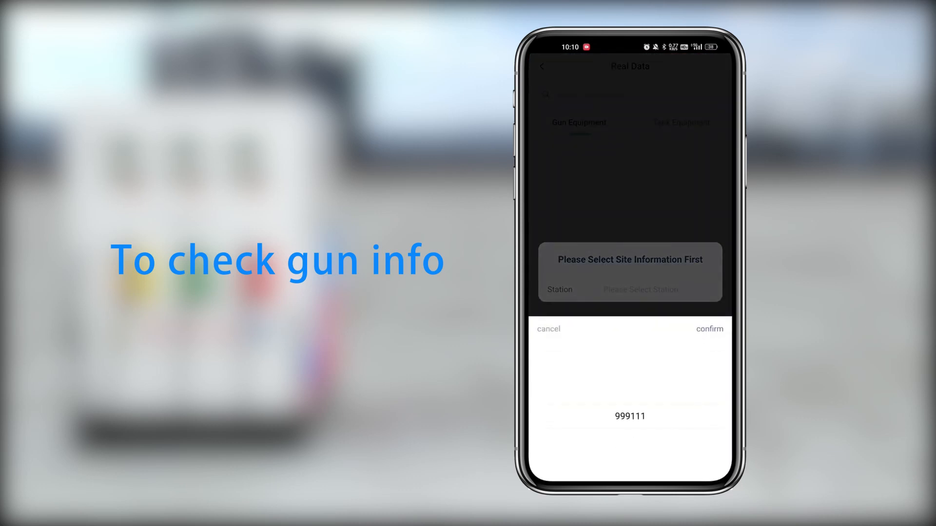
left_click(709, 329)
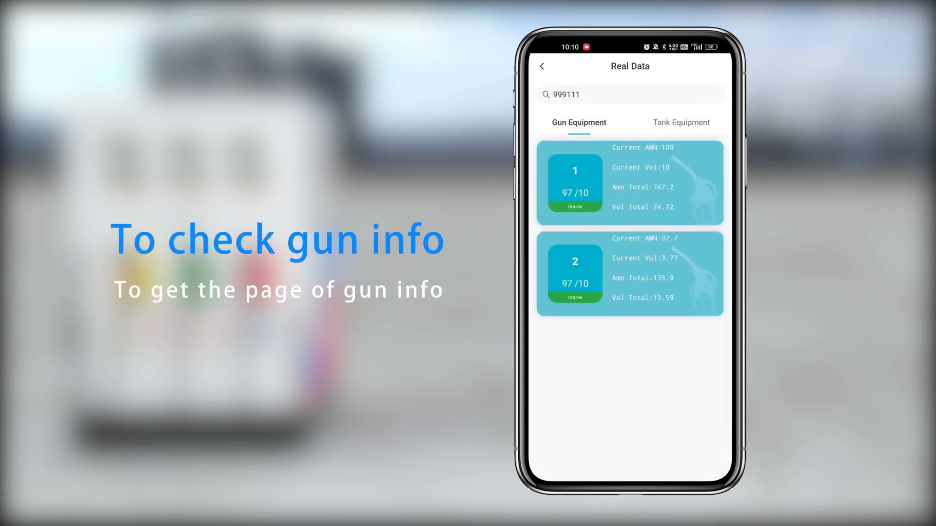
left_click(681, 122)
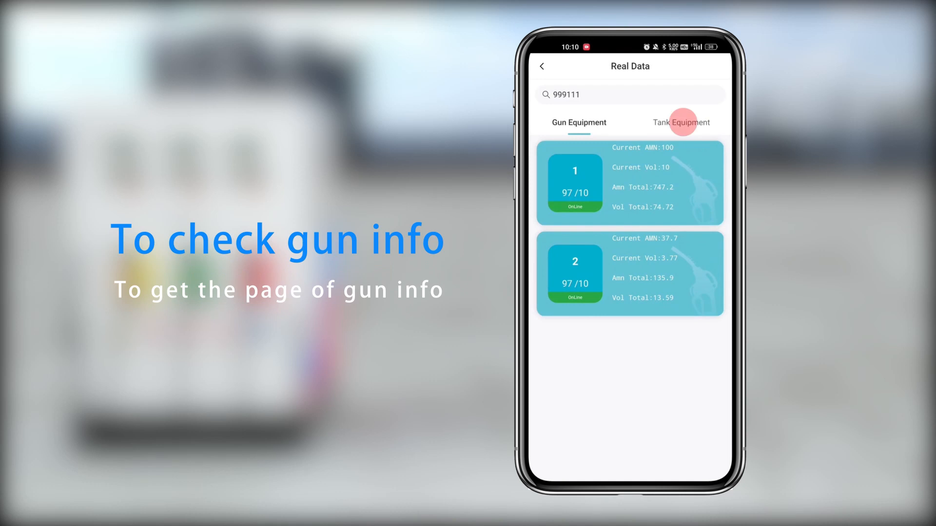
left_click(680, 123)
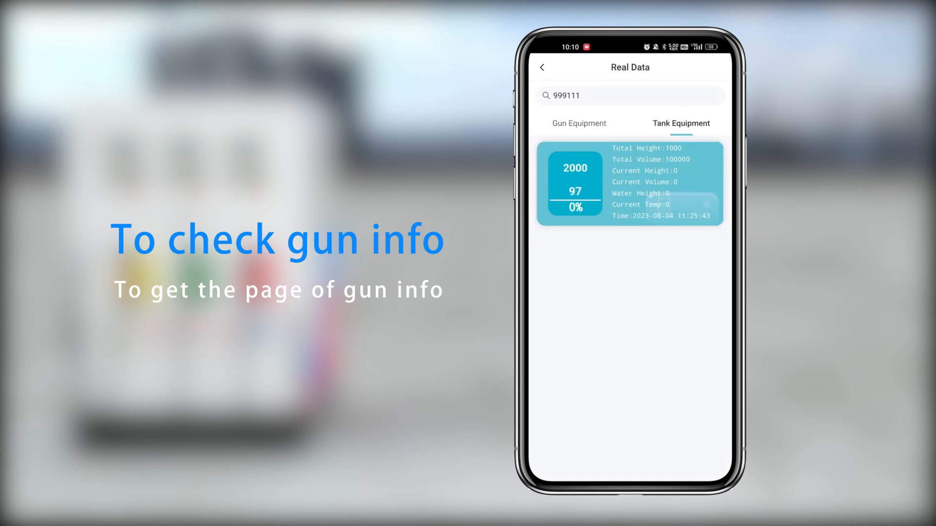
left_click(629, 183)
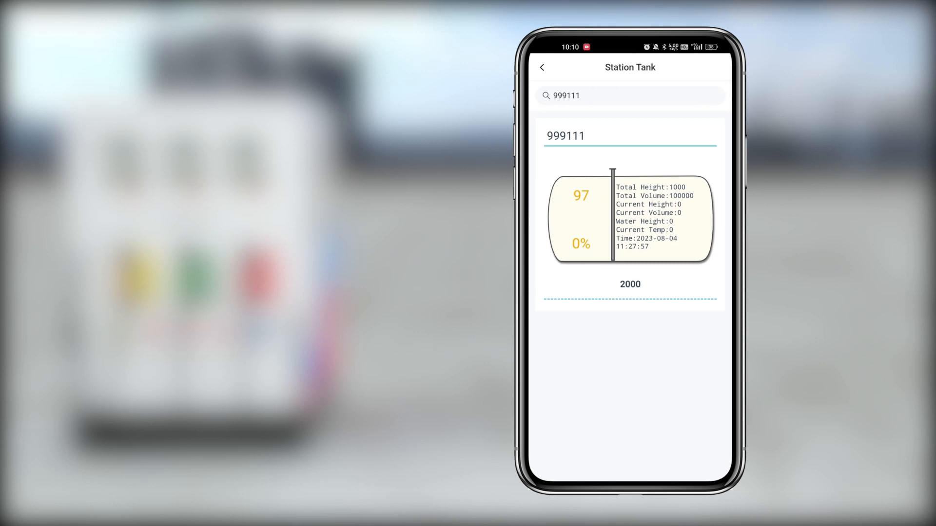
left_click(542, 66)
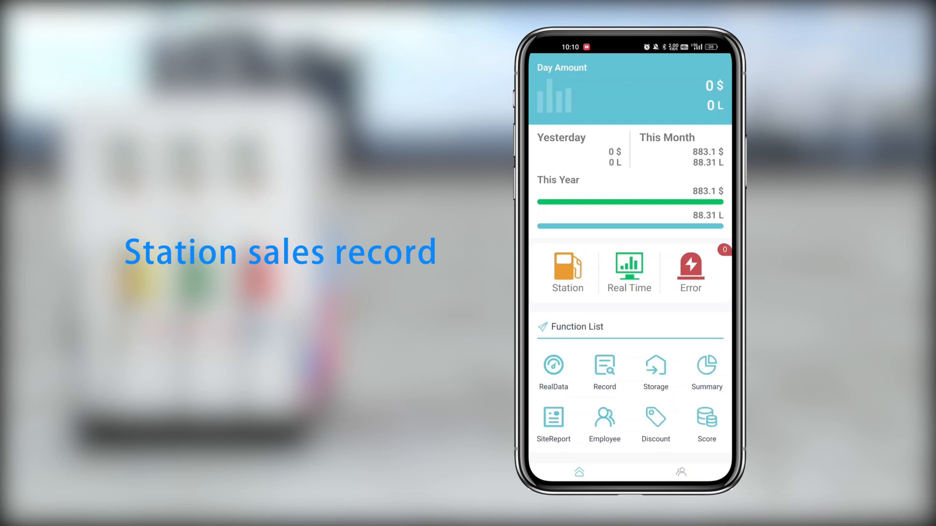
left_click(604, 369)
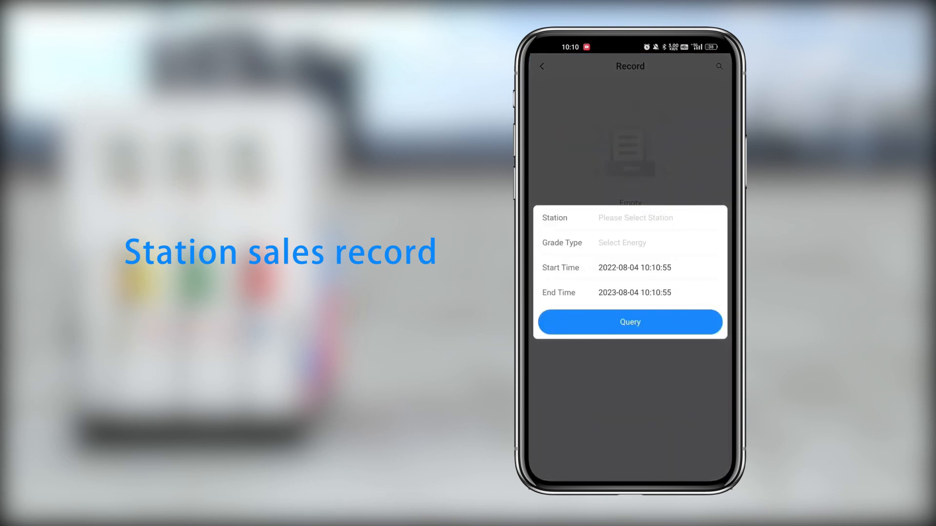
left_click(630, 321)
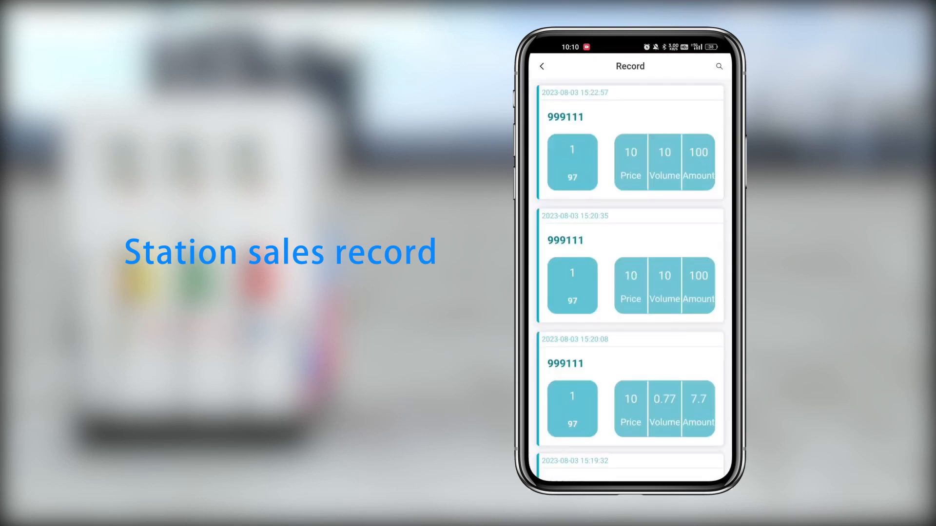
scroll("down", 3)
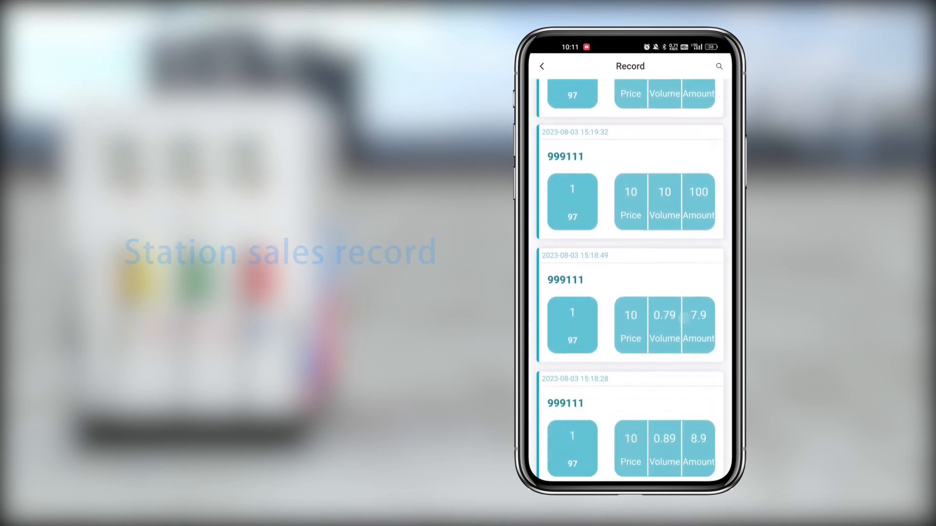
left_click(542, 66)
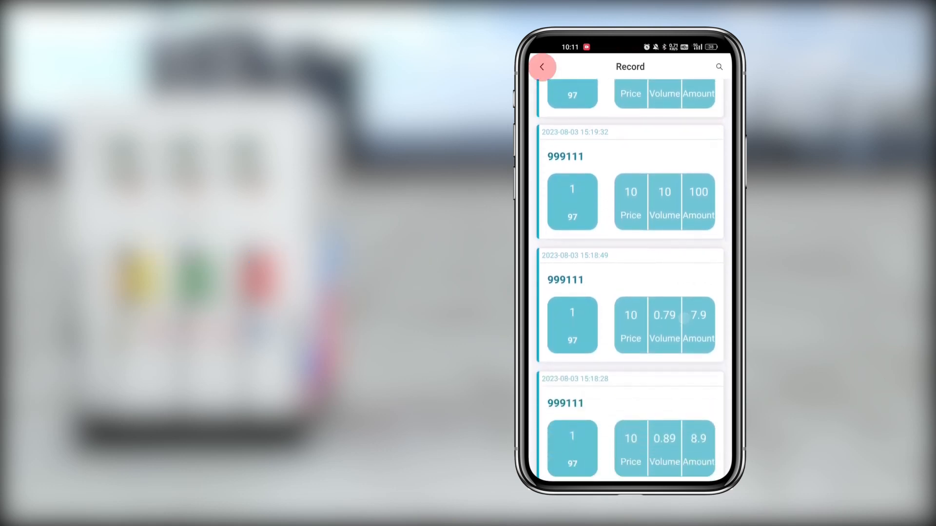
left_click(542, 67)
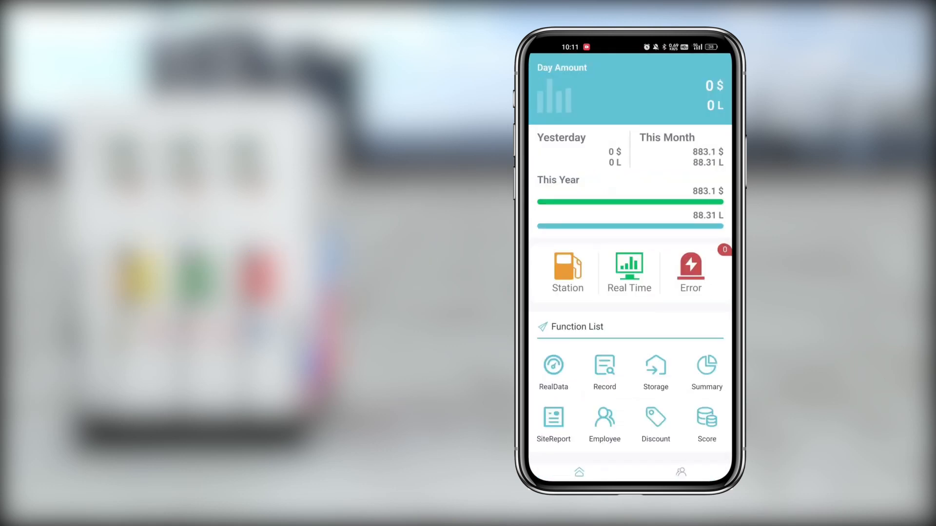